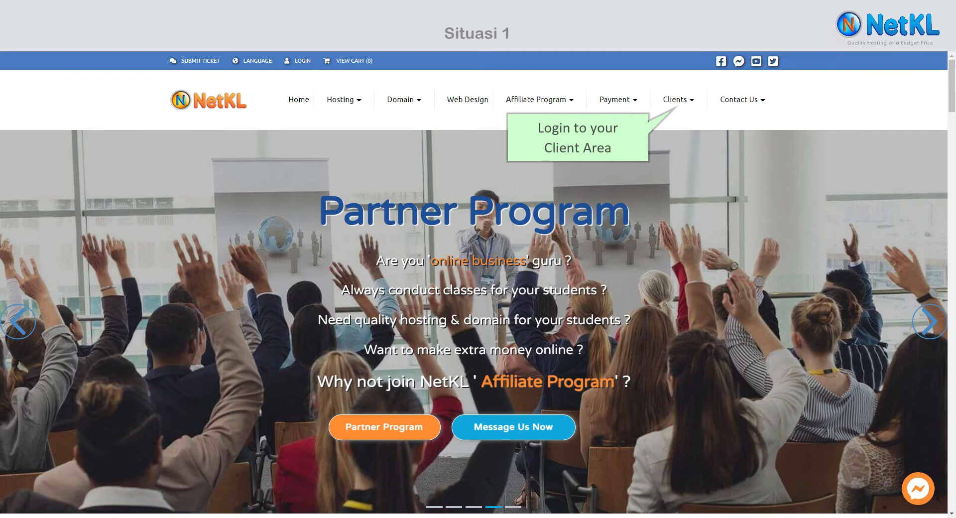
# Log in via Clients > Login with the account email and password to reach My Domains.
pyautogui.click(676, 99)
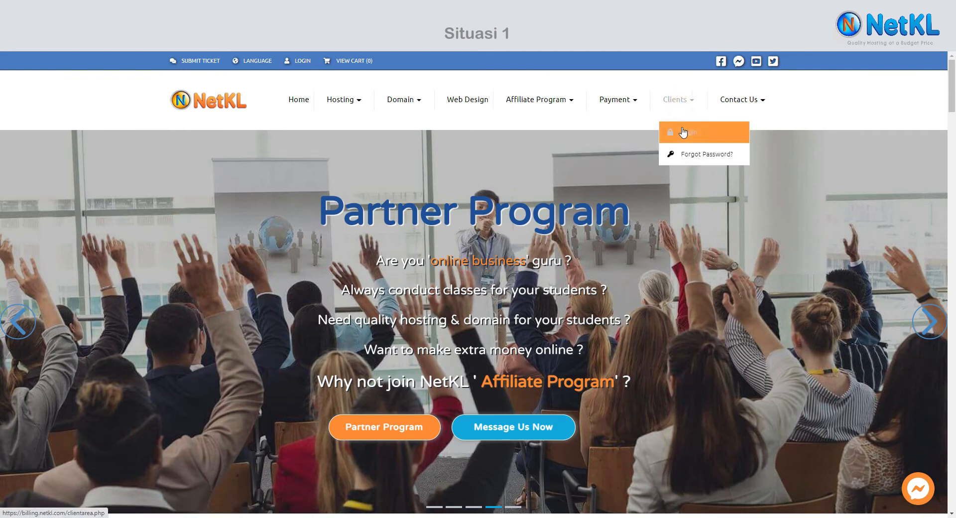
pyautogui.click(683, 133)
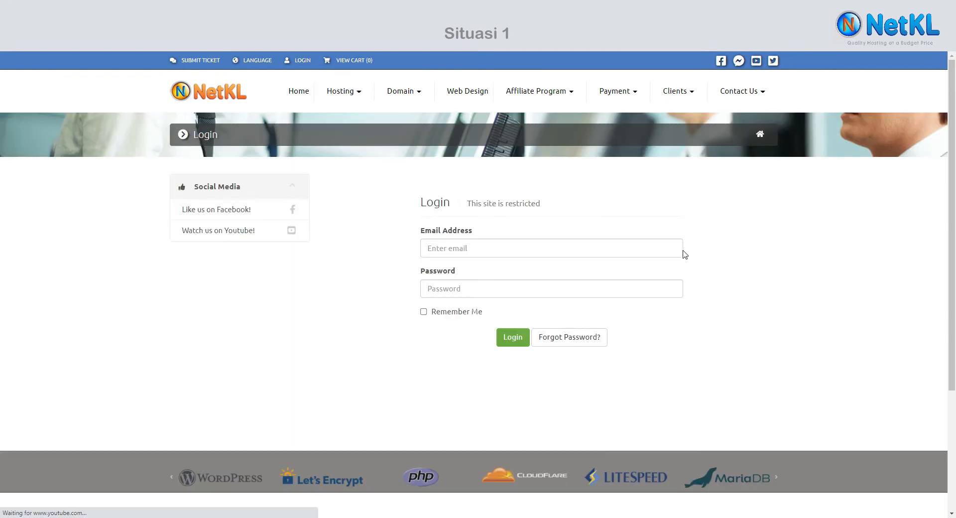
pyautogui.write('youremail@netkldemo.com')
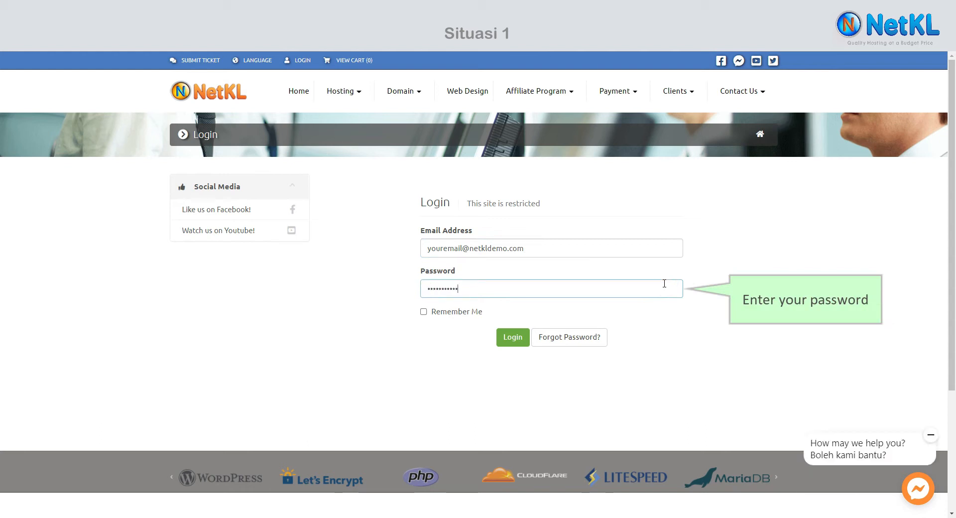
pyautogui.click(511, 337)
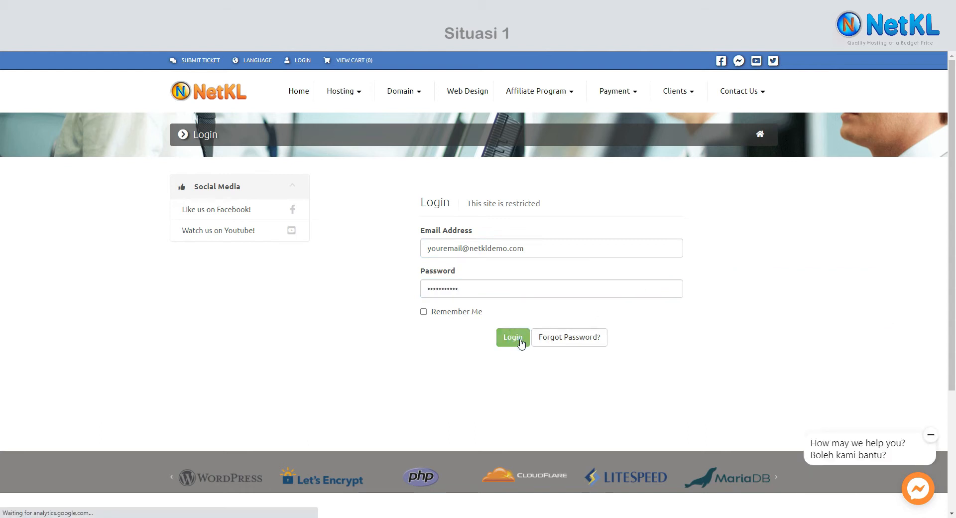
pyautogui.click(512, 336)
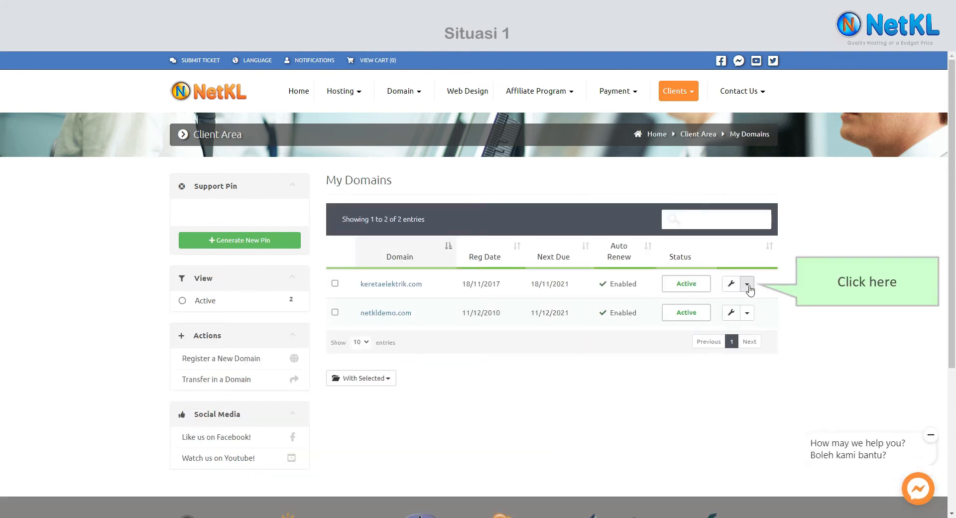
# Choose Nameservers for keretaelektrik.com and select 'Use custom nameservers'.
pyautogui.click(745, 284)
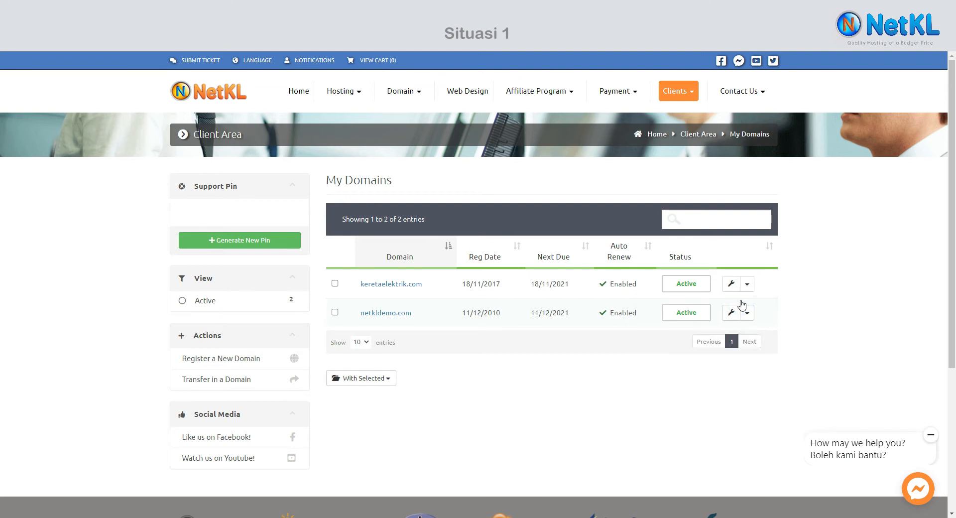
pyautogui.click(730, 284)
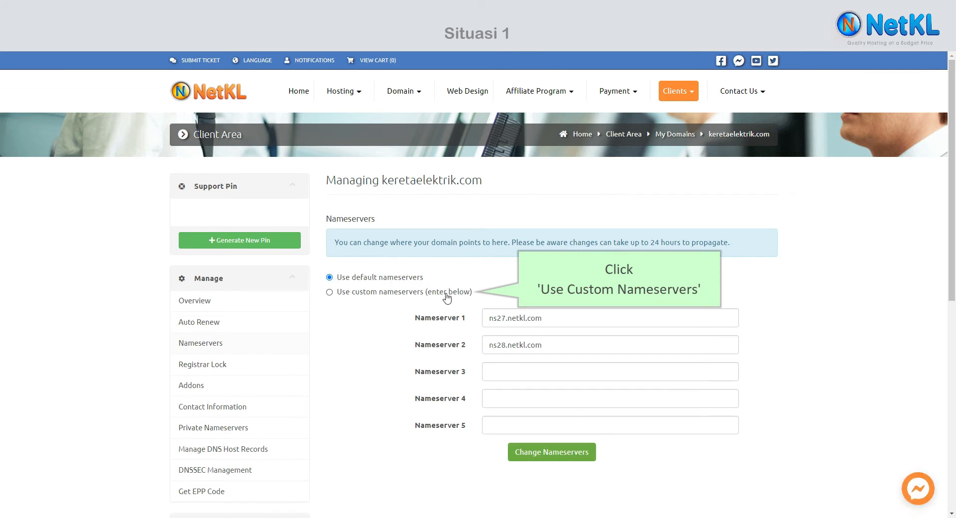
pyautogui.click(330, 292)
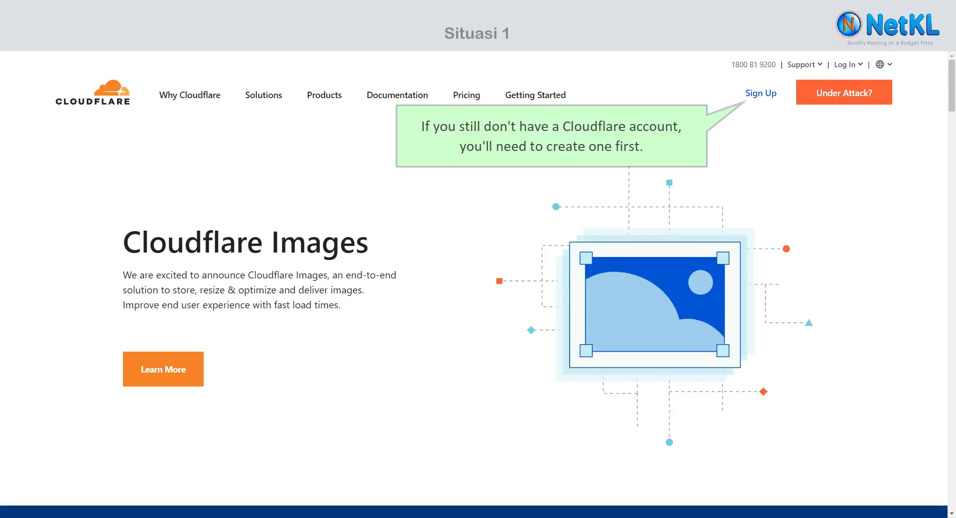
# Log in to Cloudflare with the account email and password.
pyautogui.click(760, 92)
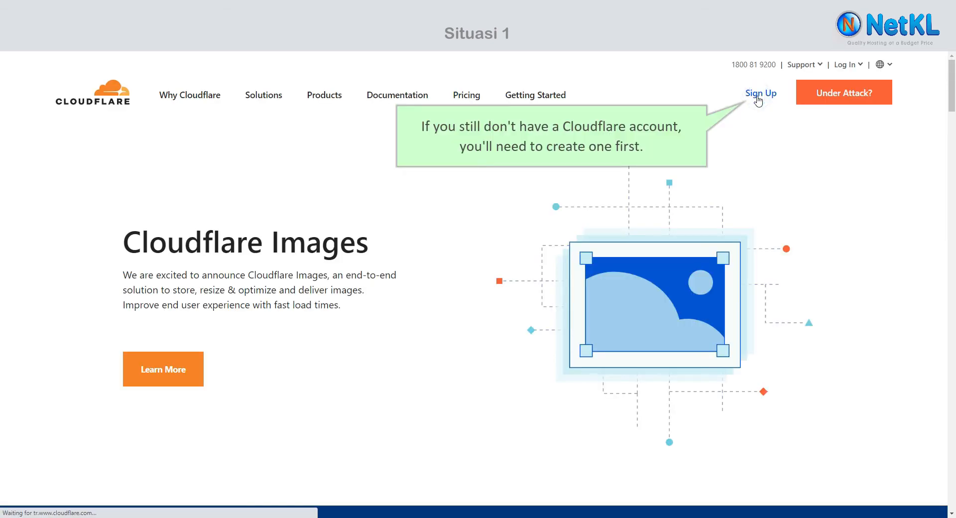
pyautogui.click(760, 92)
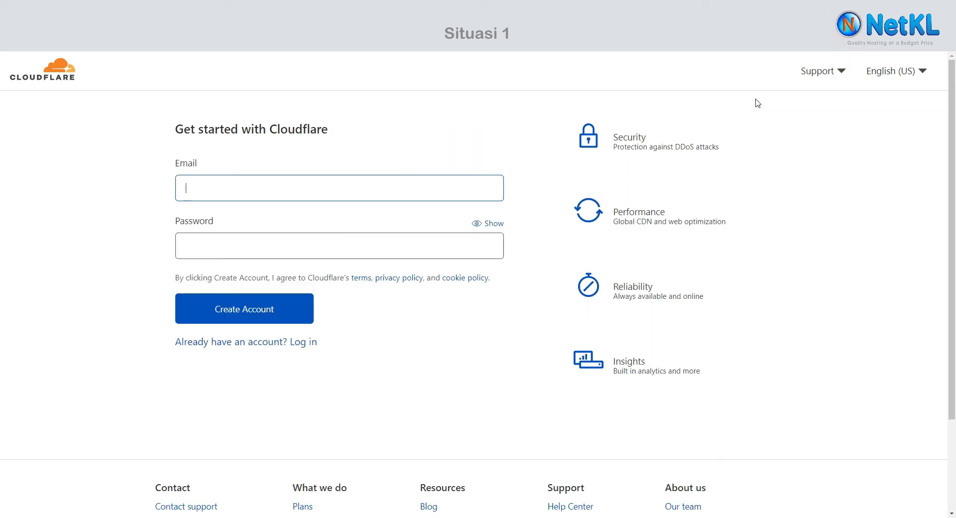
pyautogui.moveTo(477, 189)
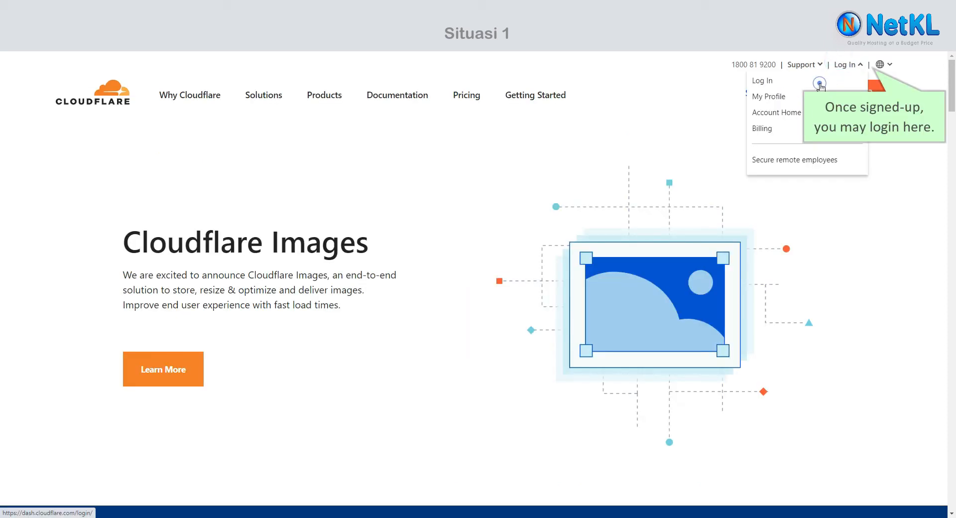
pyautogui.click(762, 79)
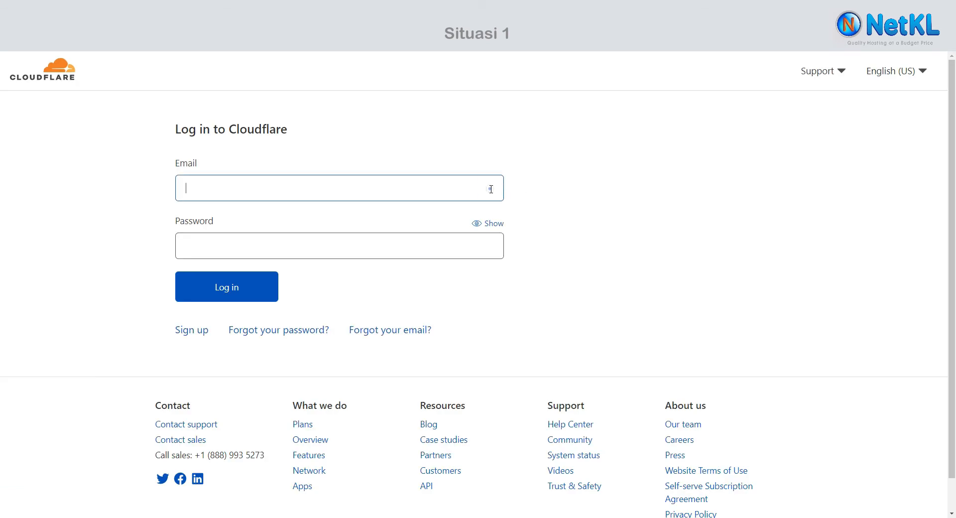
pyautogui.write('youremail@netkldemo.com')
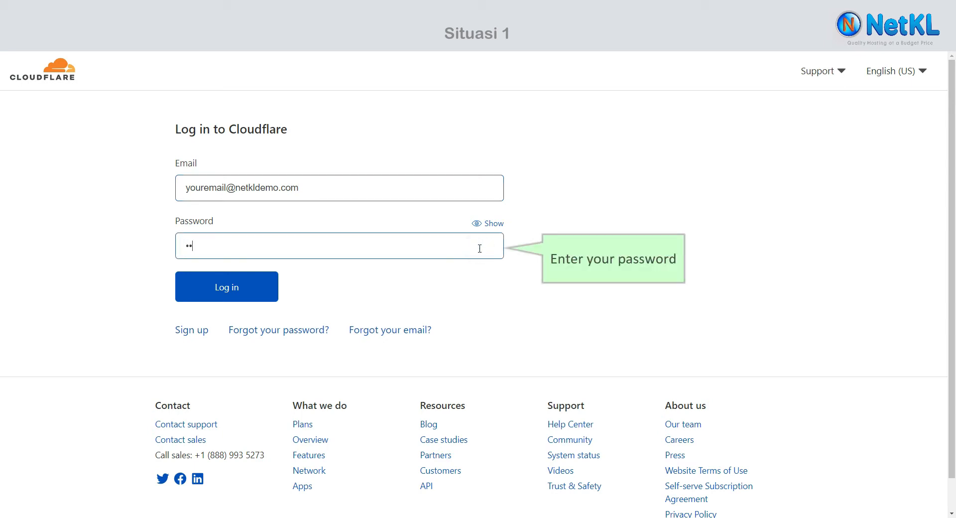
pyautogui.write('password')
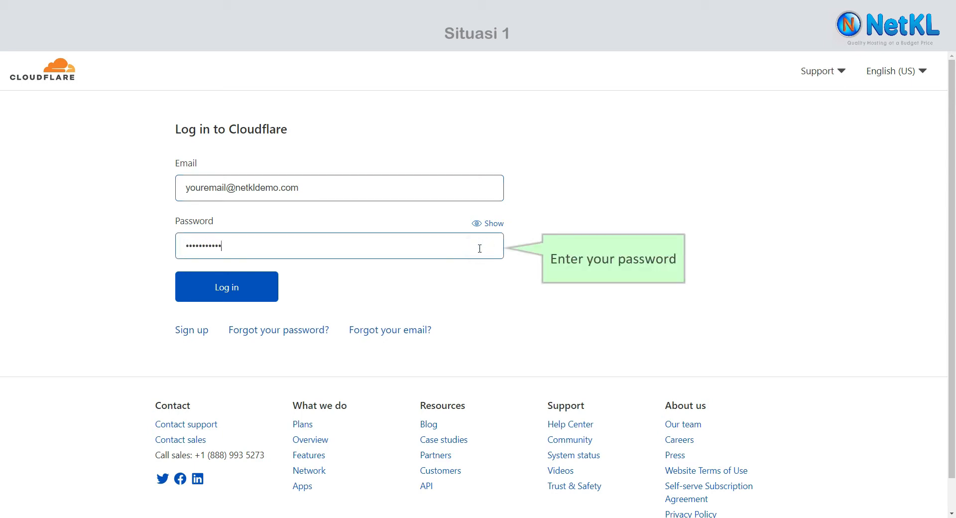
pyautogui.click(226, 287)
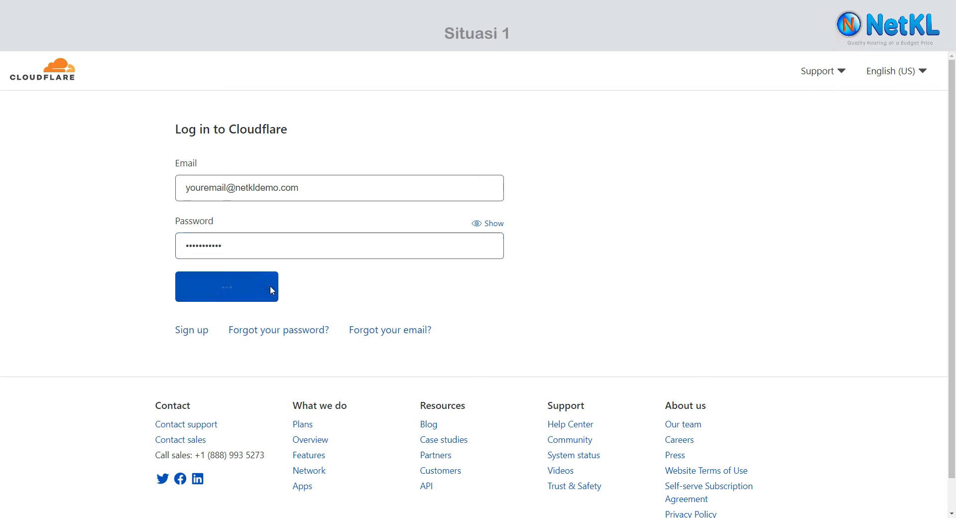
# Add keretaelektrik.com as a new Cloudflare site and submit it.
pyautogui.click(226, 287)
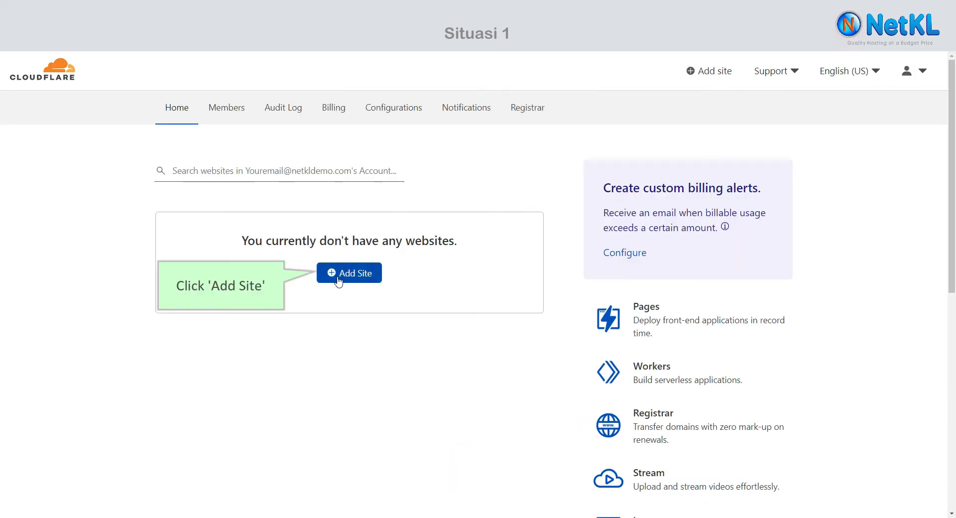
pyautogui.click(348, 273)
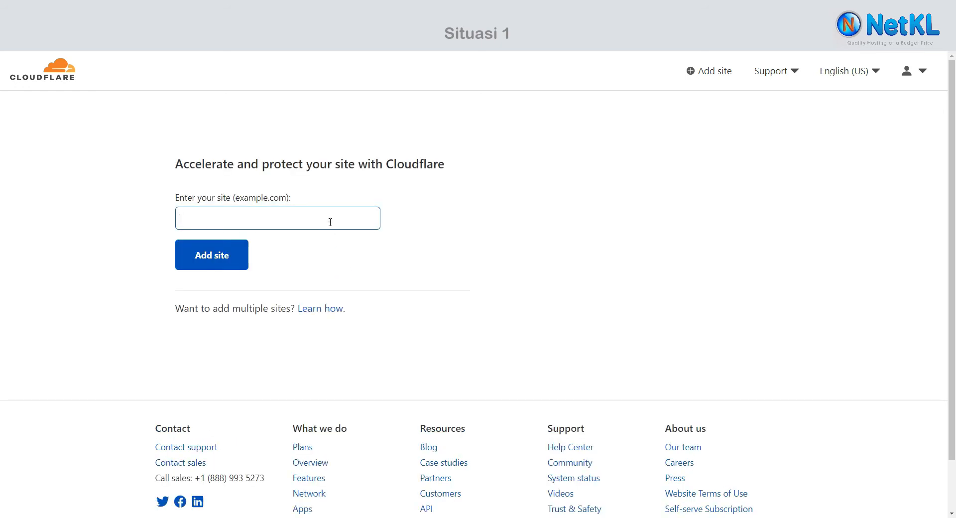
pyautogui.write('keretaelektrik.com')
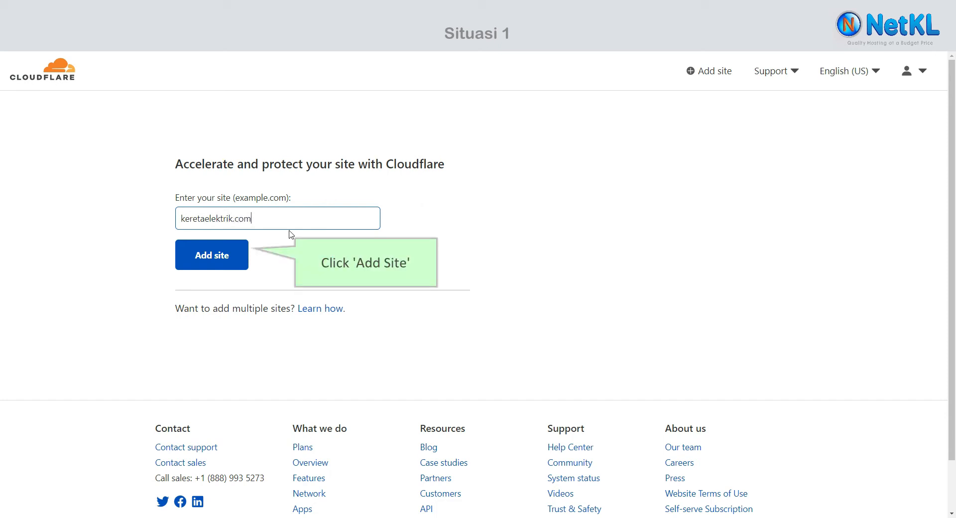
pyautogui.click(211, 254)
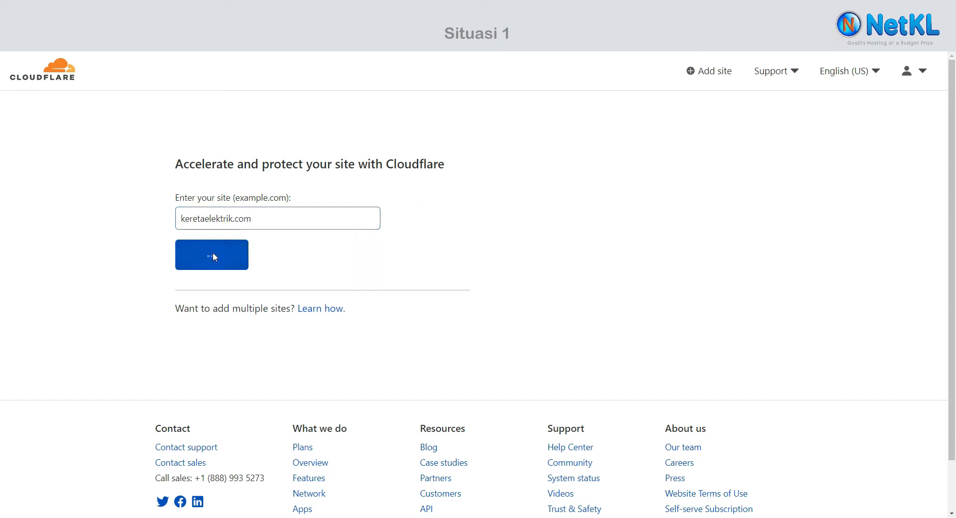
pyautogui.click(212, 253)
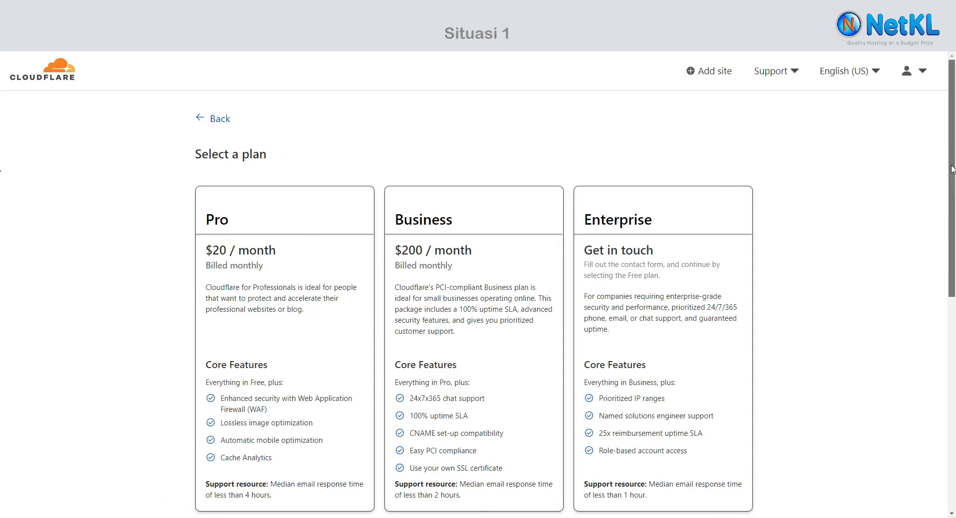
# Select the Free $0 plan and continue to the DNS records review.
pyautogui.scroll(-3)
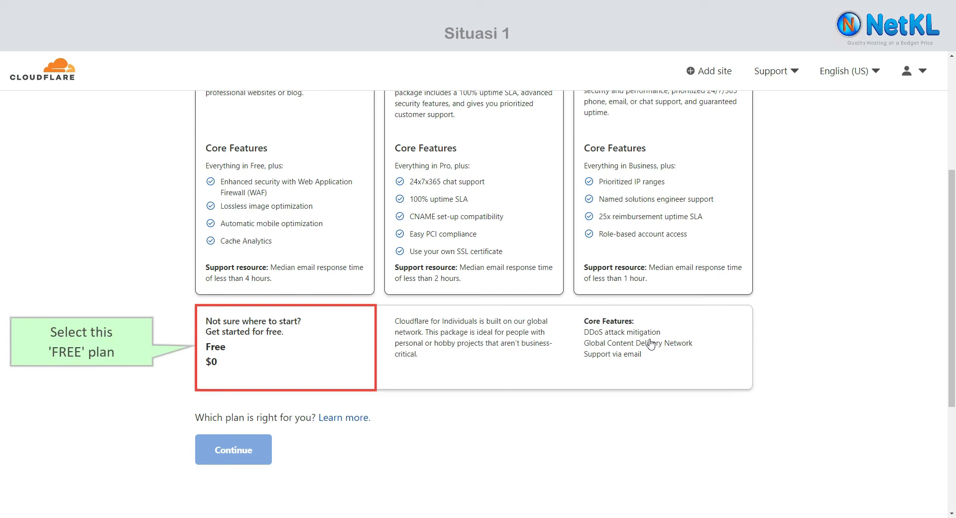
pyautogui.click(284, 346)
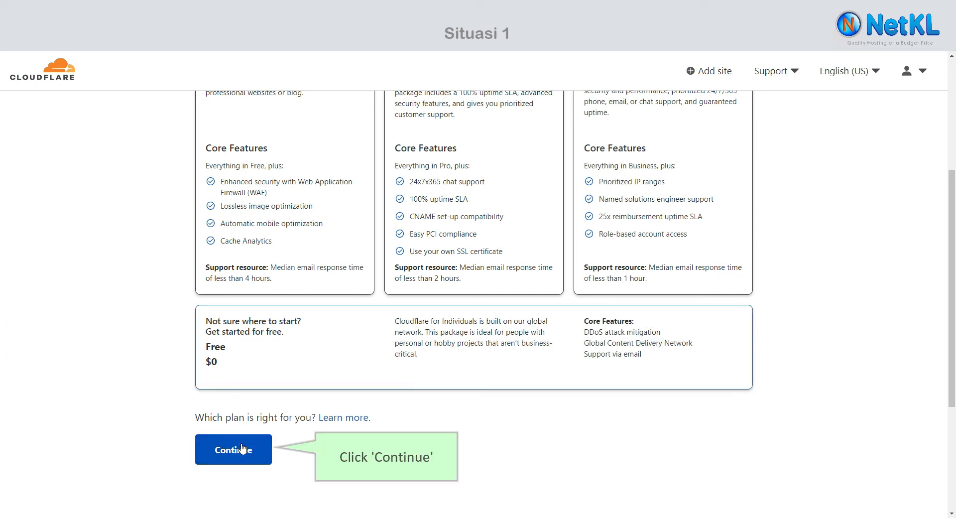
pyautogui.click(233, 449)
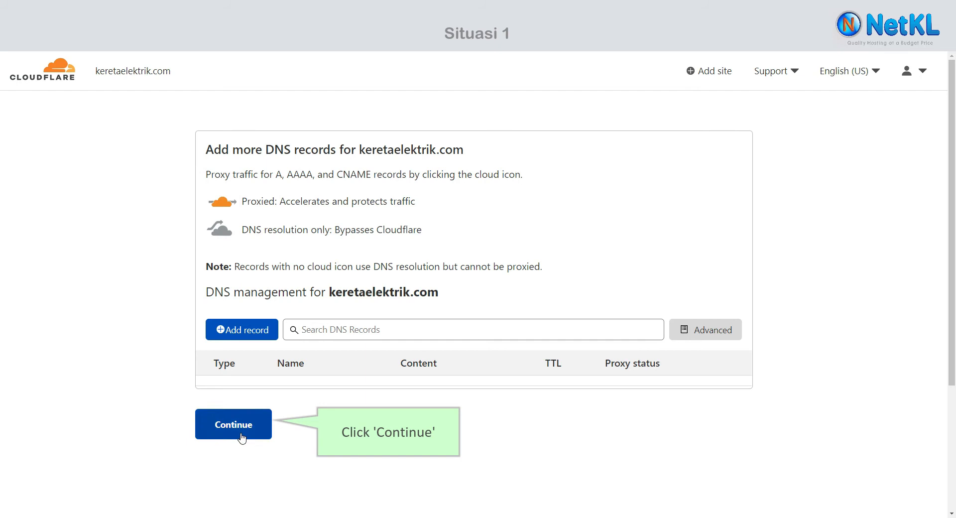
# Continue past the empty DNS records list and confirm adding records later.
pyautogui.click(233, 423)
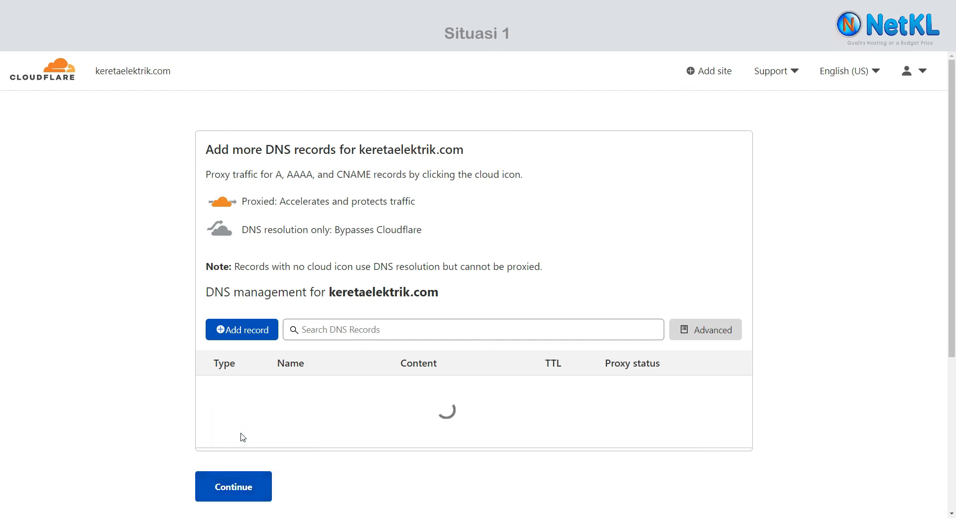
pyautogui.click(233, 486)
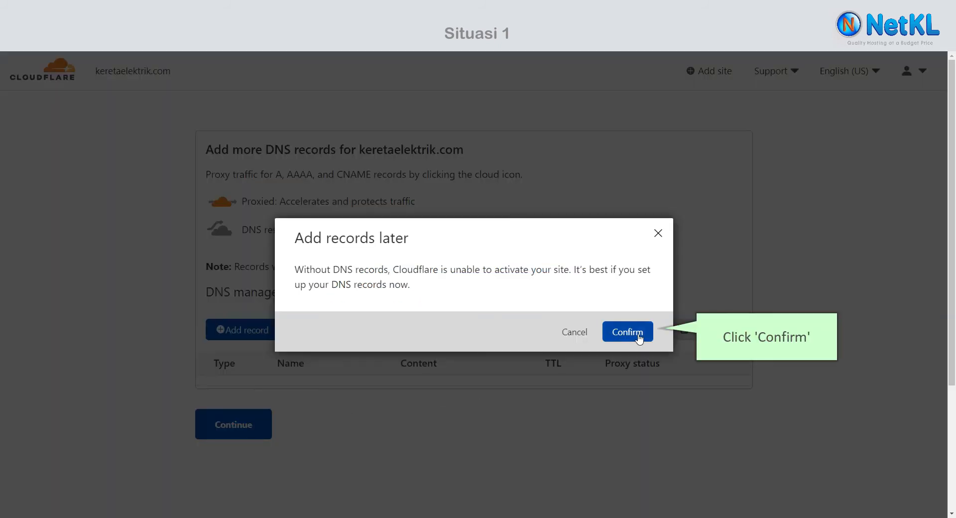
pyautogui.click(626, 332)
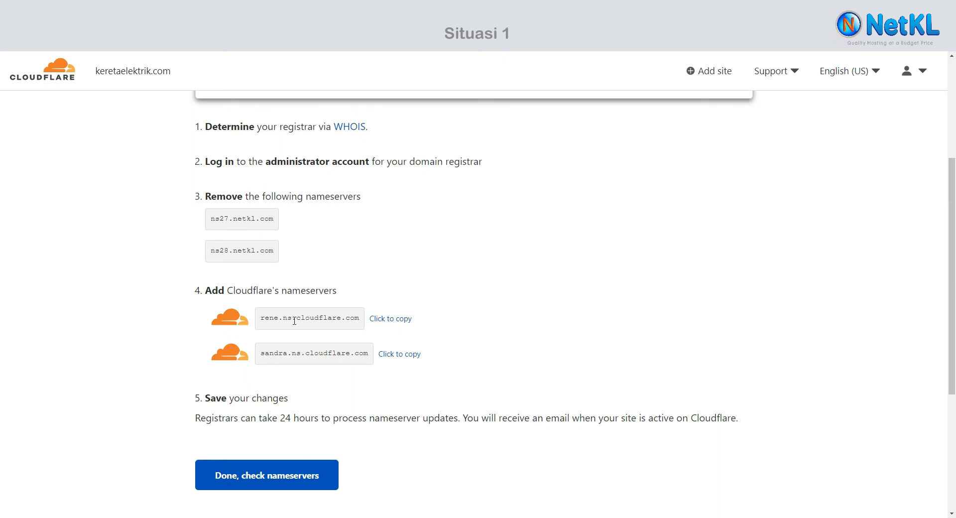
# Copy rene.ns.cloudflare.com from Cloudflare's nameserver instructions.
pyautogui.doubleClick(308, 318)
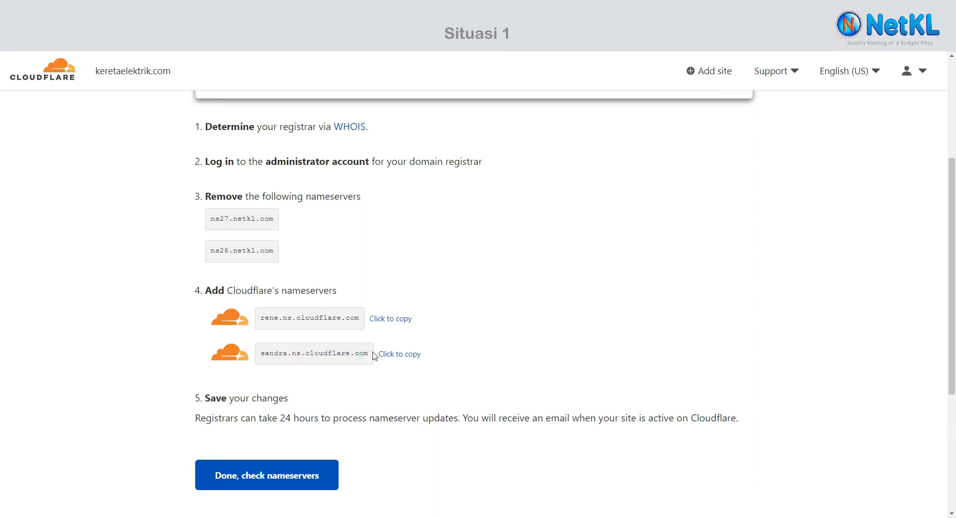
pyautogui.moveTo(442, 364)
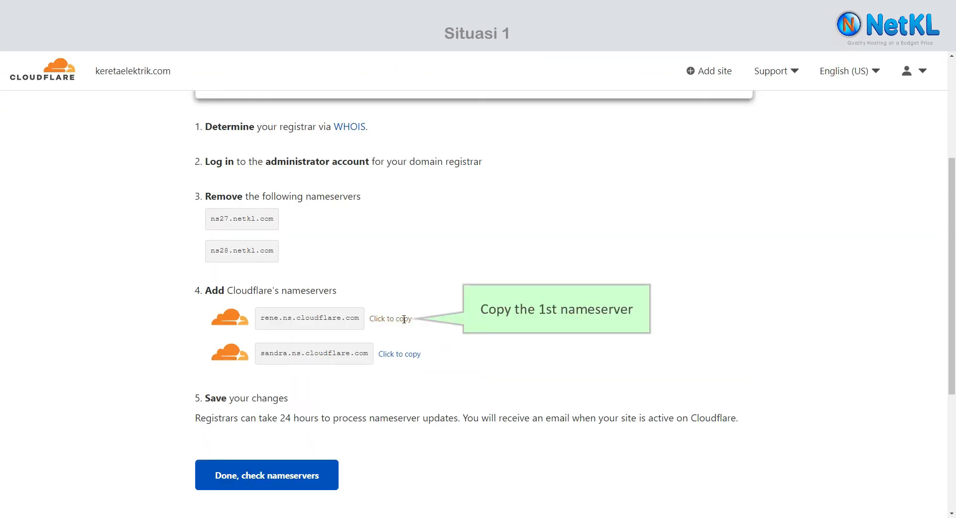
pyautogui.click(393, 318)
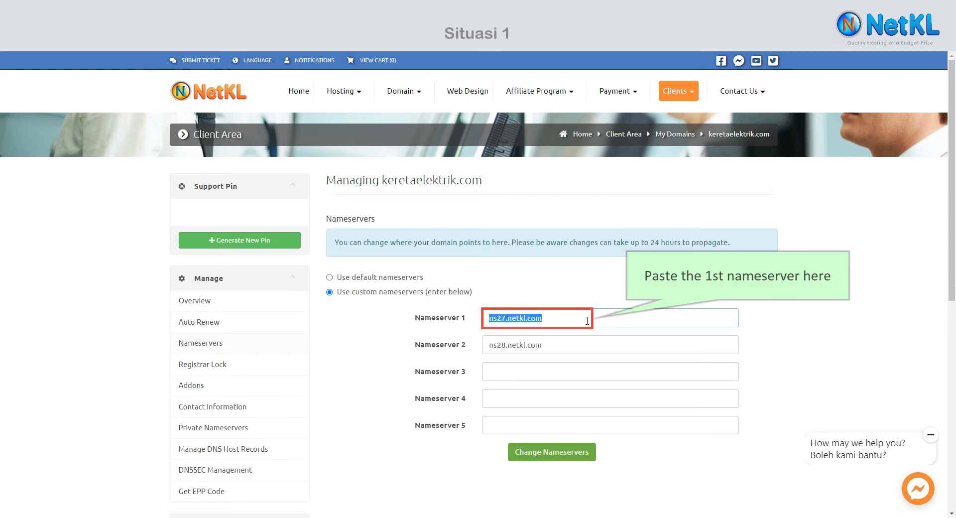
# Paste rene and sandra.ns.cloudflare.com into the nameserver fields and change nameservers.
pyautogui.rightClick(536, 317)
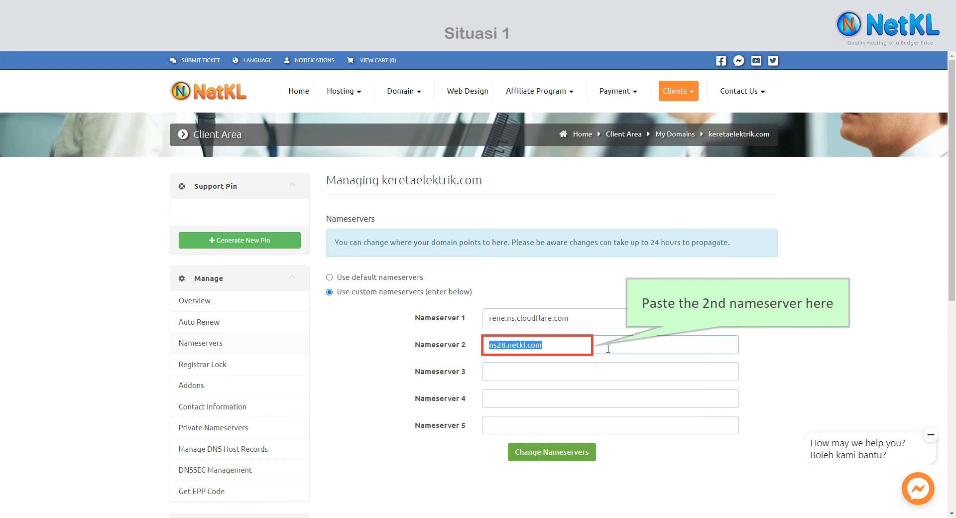
pyautogui.rightClick(609, 345)
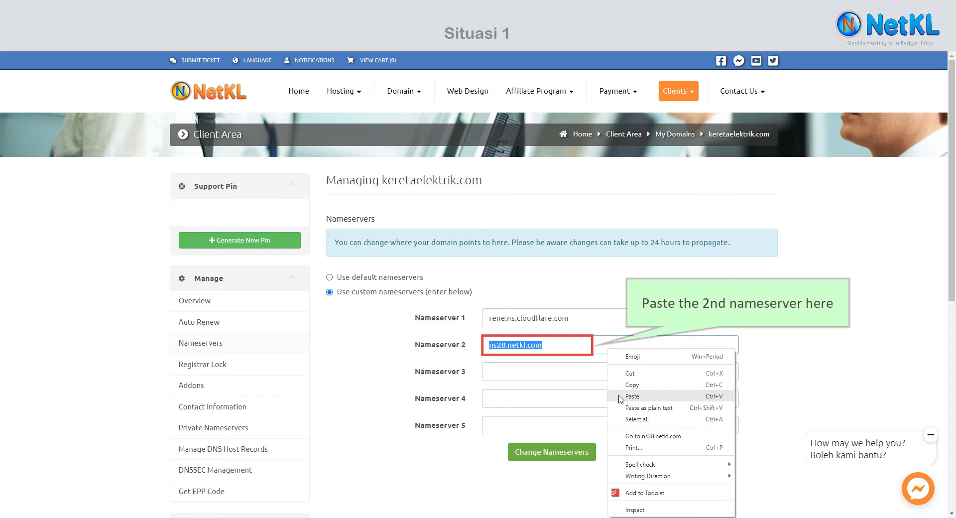
pyautogui.click(632, 397)
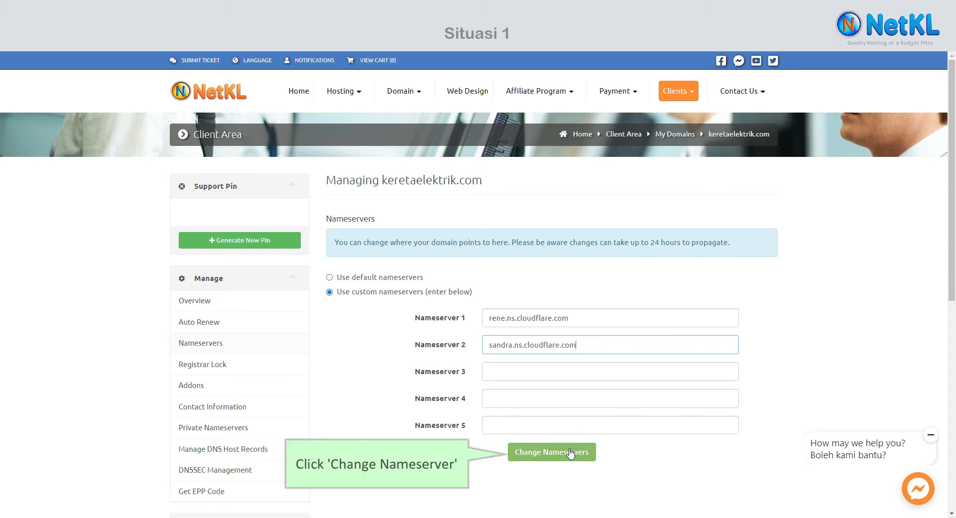
pyautogui.click(551, 452)
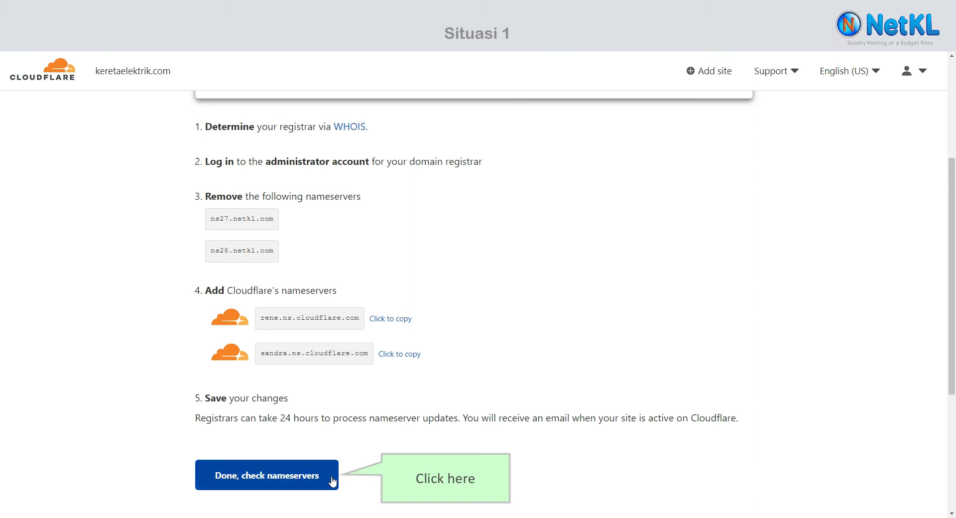
# Confirm nameservers done, finish later, and start a new record in DNS management.
pyautogui.click(267, 475)
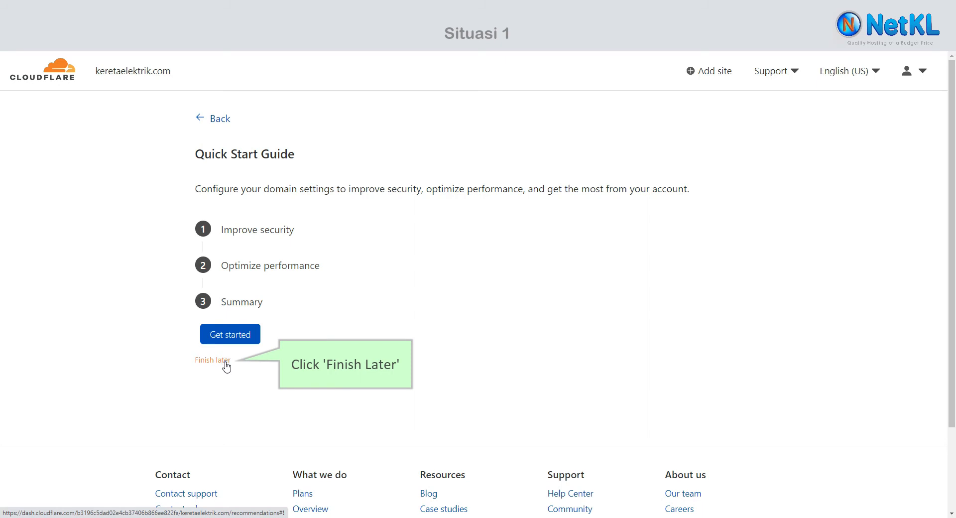
pyautogui.click(211, 360)
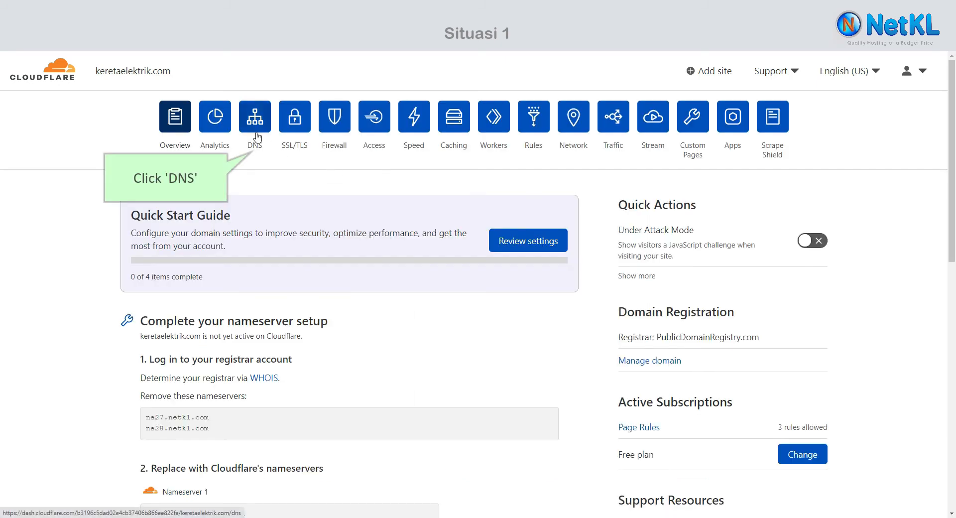
pyautogui.click(254, 117)
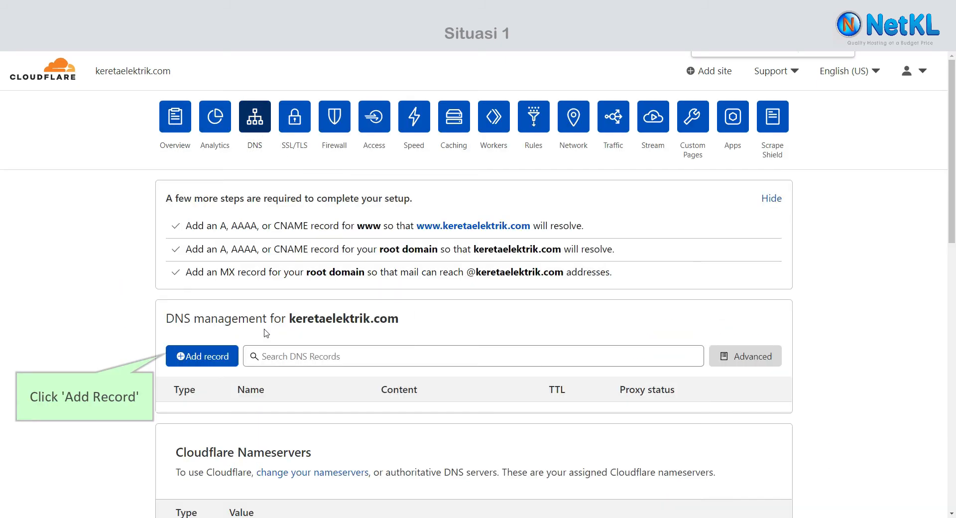
pyautogui.click(201, 355)
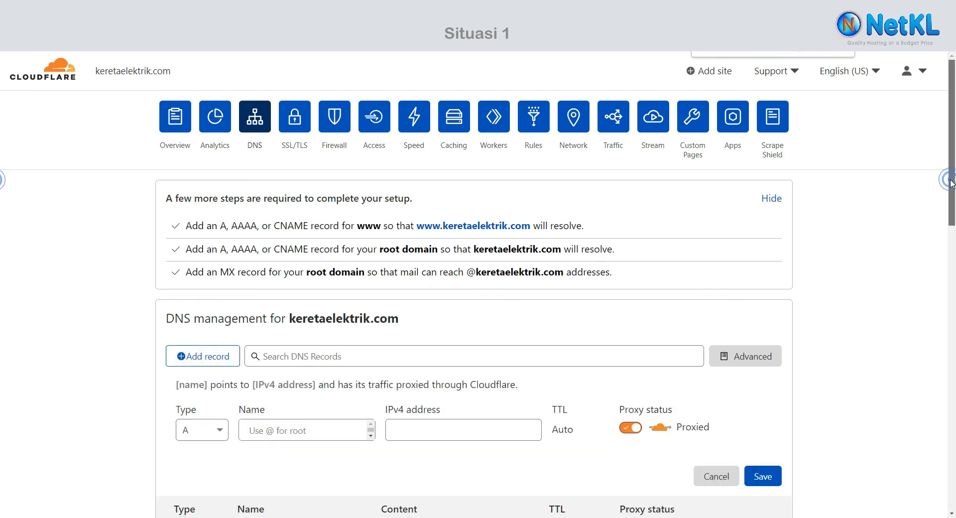
pyautogui.scroll(-3)
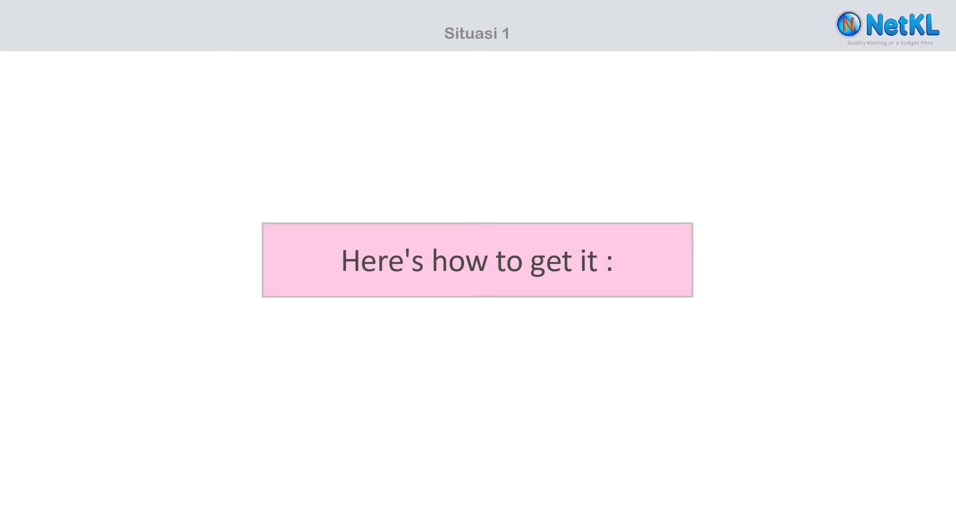
# Log in to OnPay admin and go to Tetapan > Custom Domain.
pyautogui.write('netkldemo')
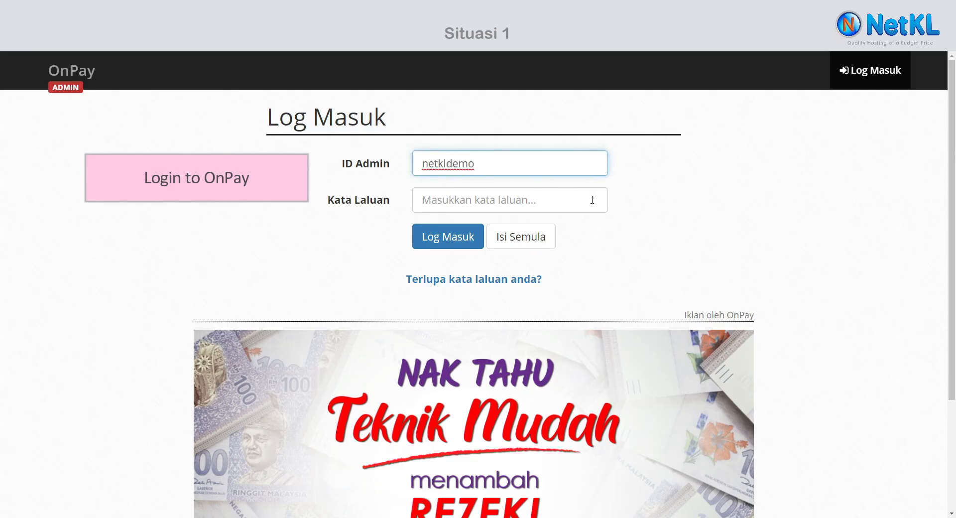
pyautogui.write('password')
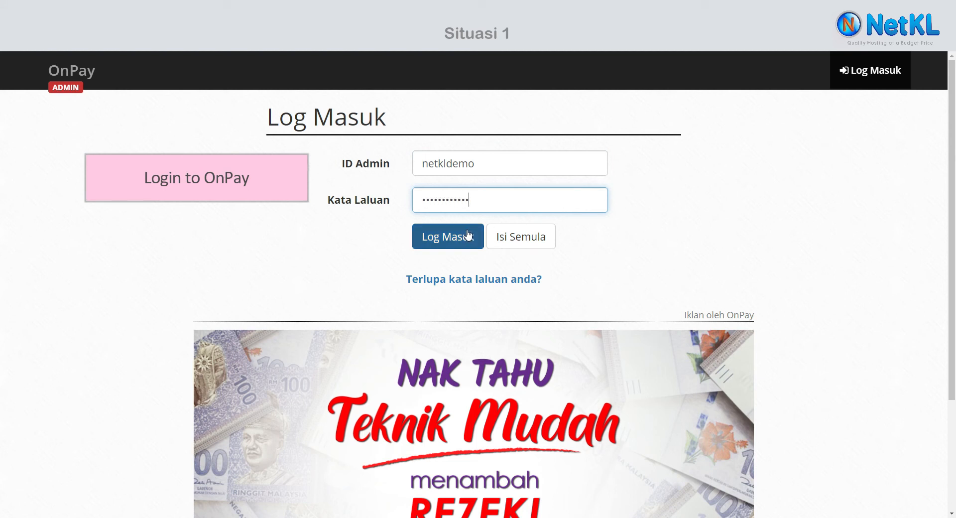
pyautogui.click(447, 236)
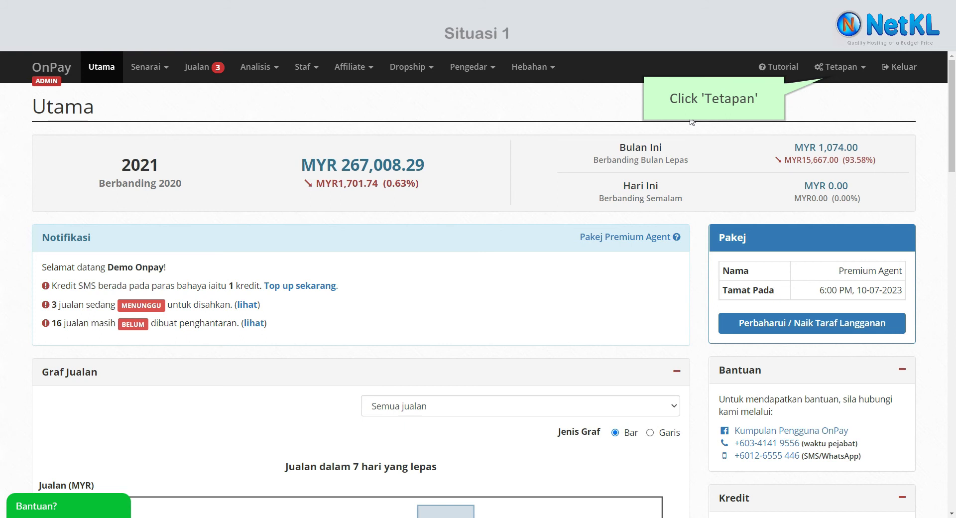
pyautogui.click(838, 67)
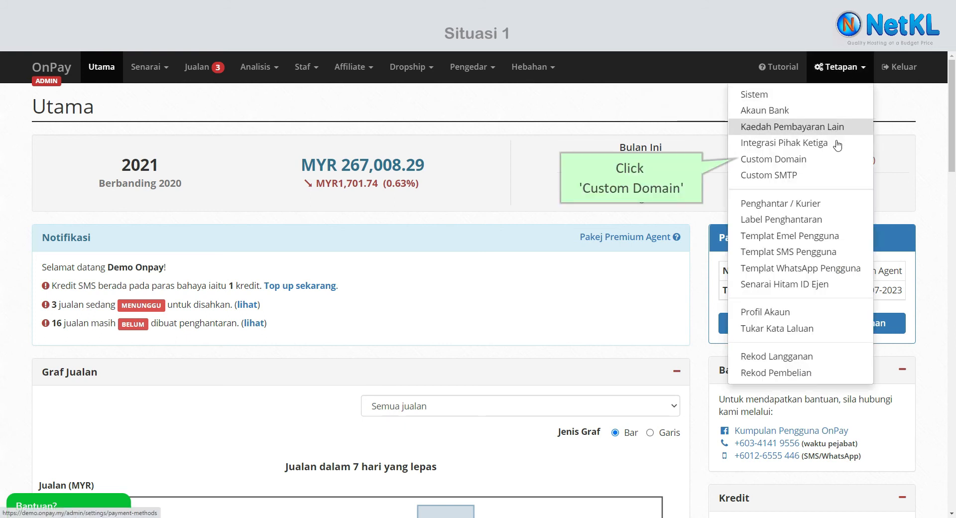
pyautogui.click(773, 159)
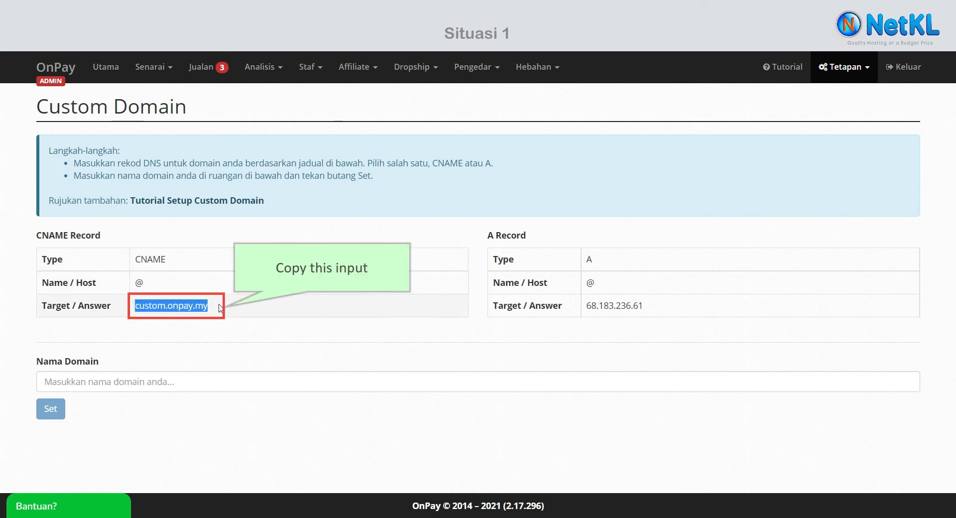
# Copy the CNAME target custom.onpay.my from OnPay to the clipboard.
pyautogui.rightClick(177, 305)
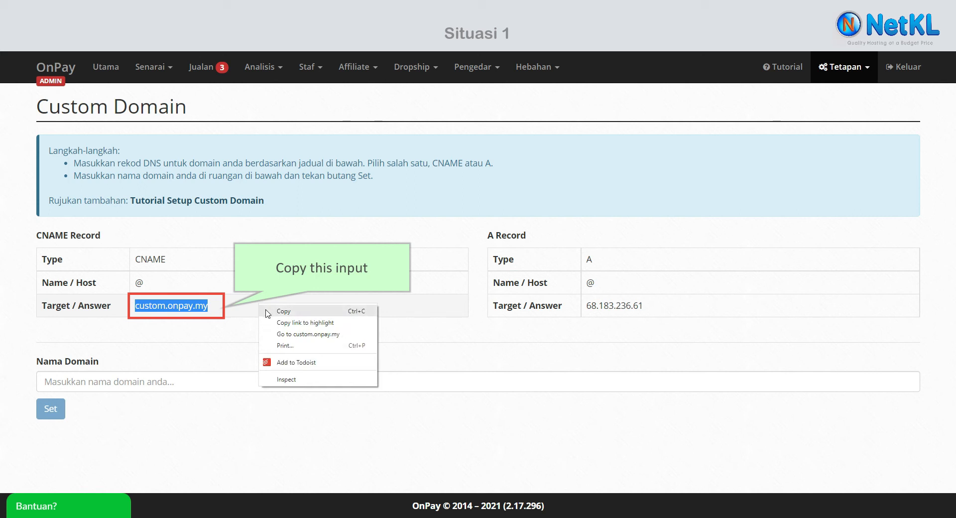
pyautogui.click(283, 311)
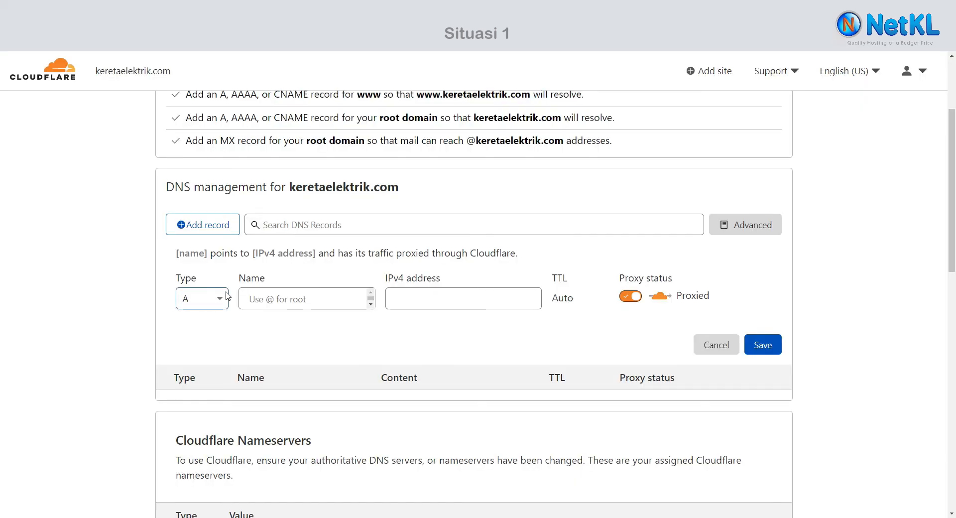
# Make the new record a CNAME with Name @ instead of the example shop.
pyautogui.click(201, 299)
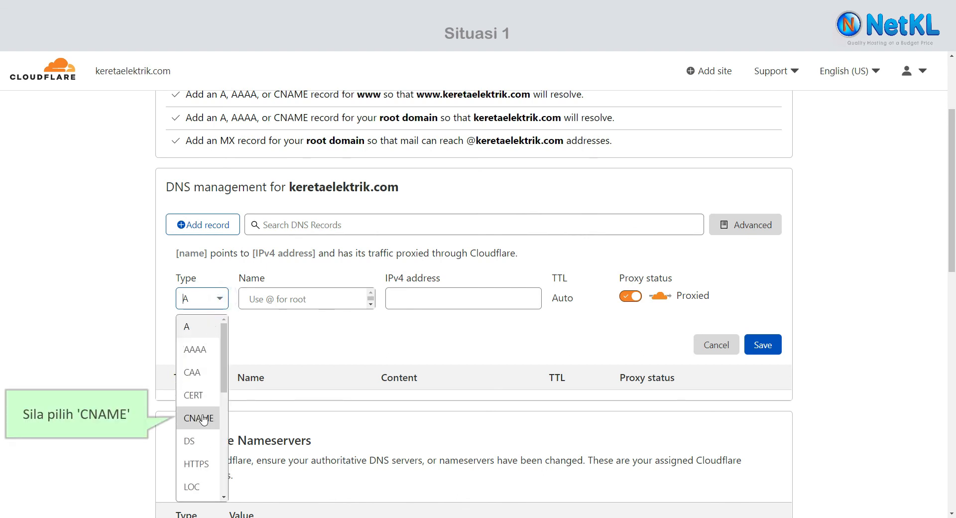
pyautogui.click(198, 418)
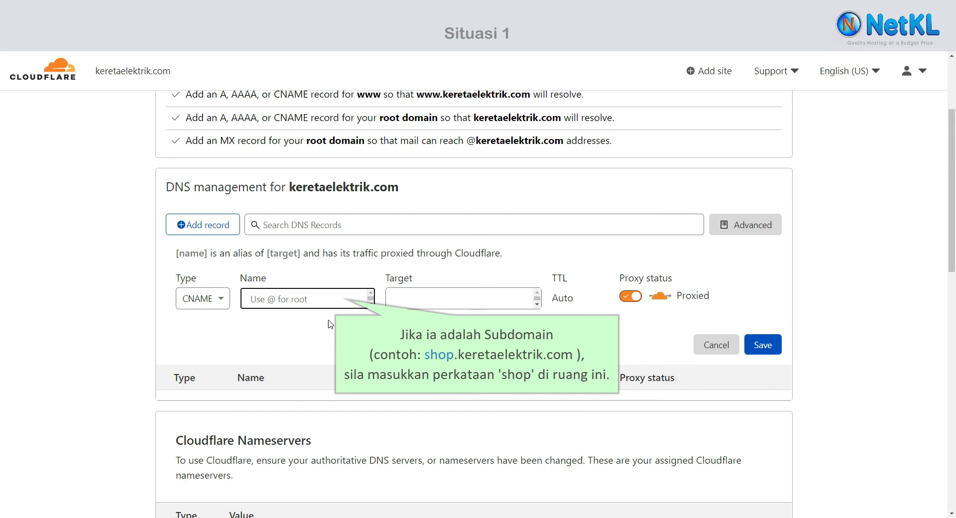
pyautogui.write('shop')
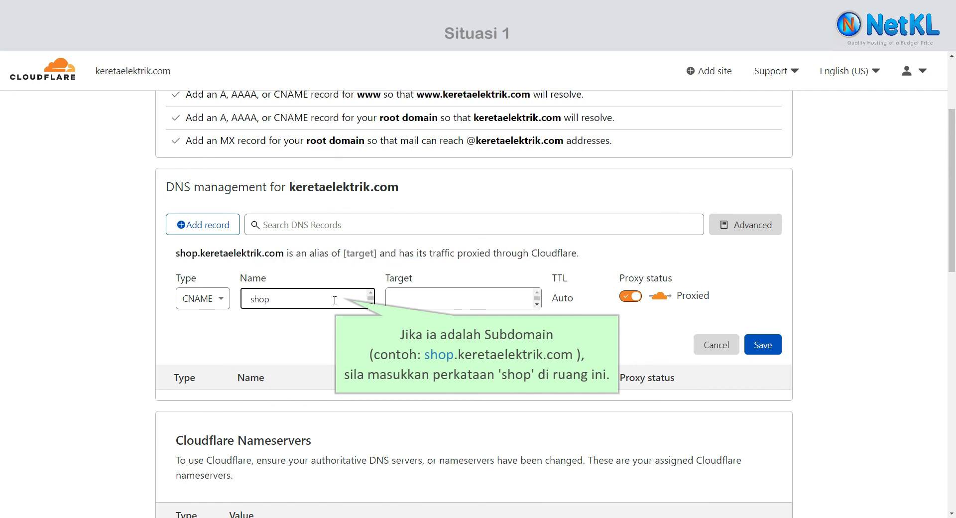
pyautogui.doubleClick(287, 298)
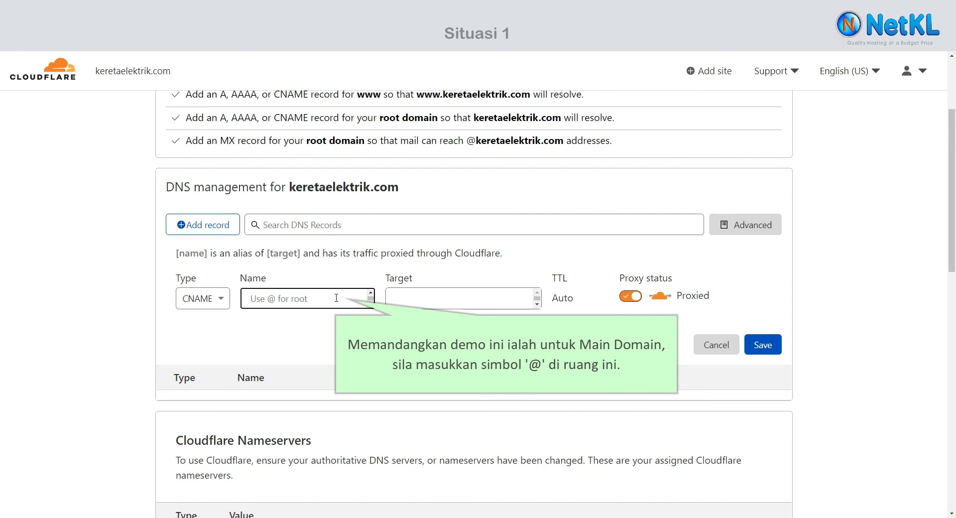
pyautogui.write('@')
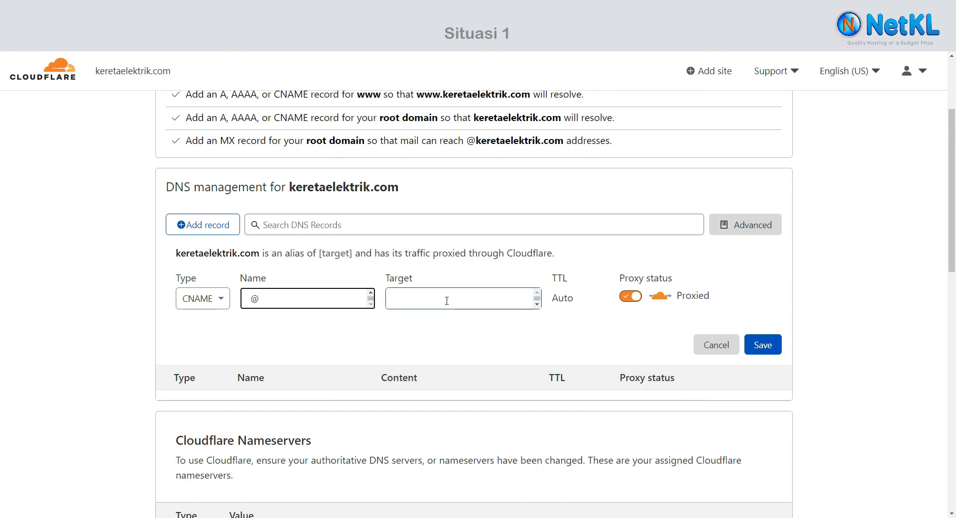
# Paste custom.onpay.my as Target, set Proxy status to DNS only, and save the record.
pyautogui.click(428, 298)
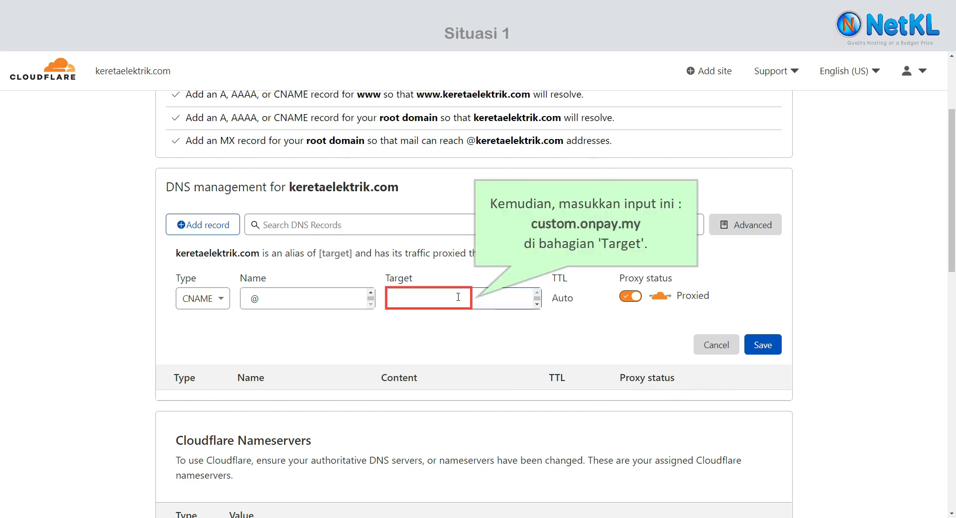
pyautogui.rightClick(429, 297)
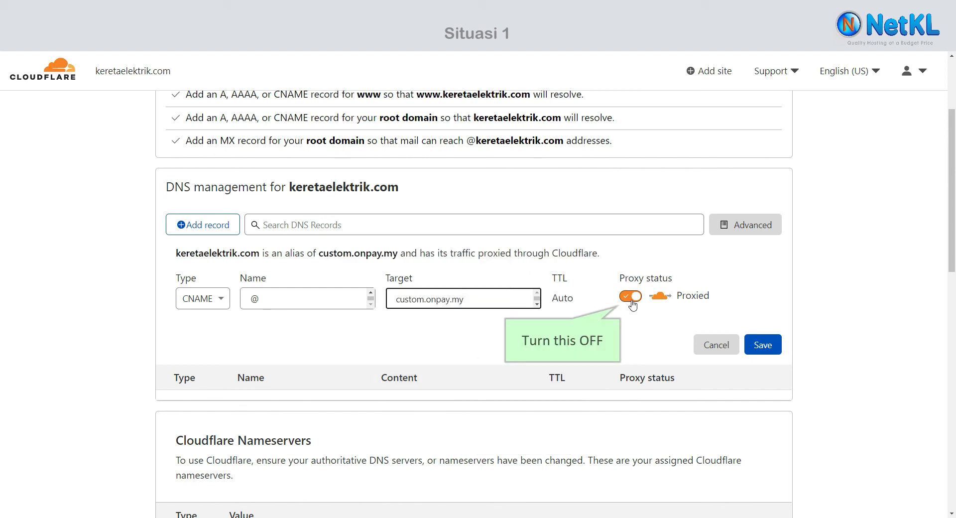
pyautogui.click(629, 297)
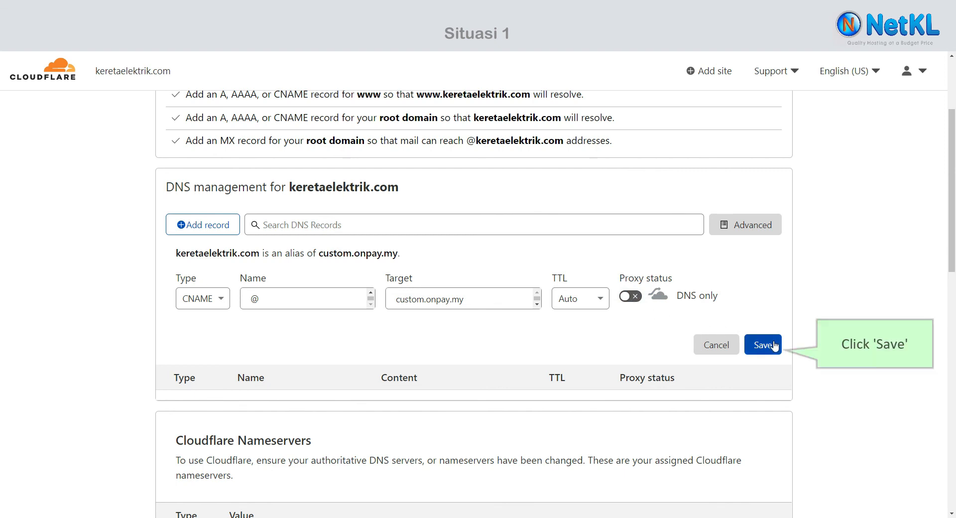
pyautogui.click(763, 344)
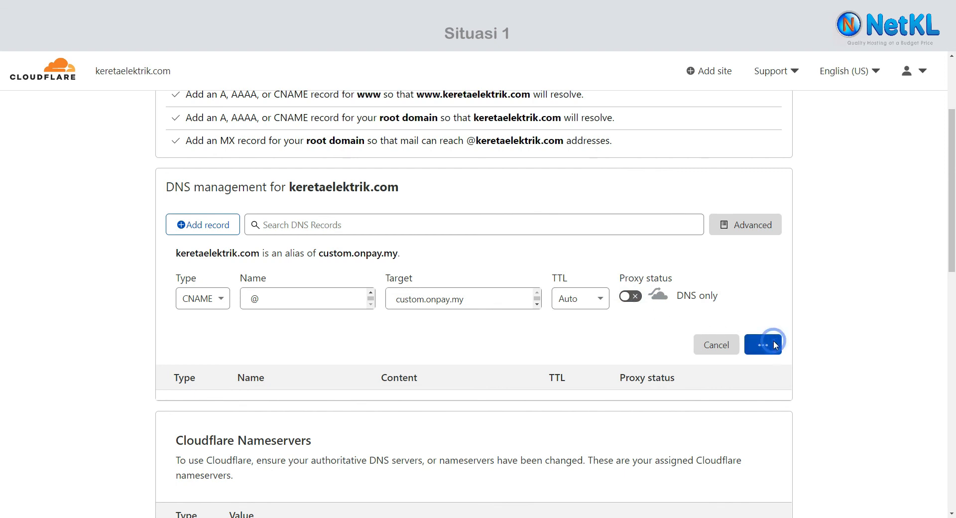
pyautogui.click(763, 344)
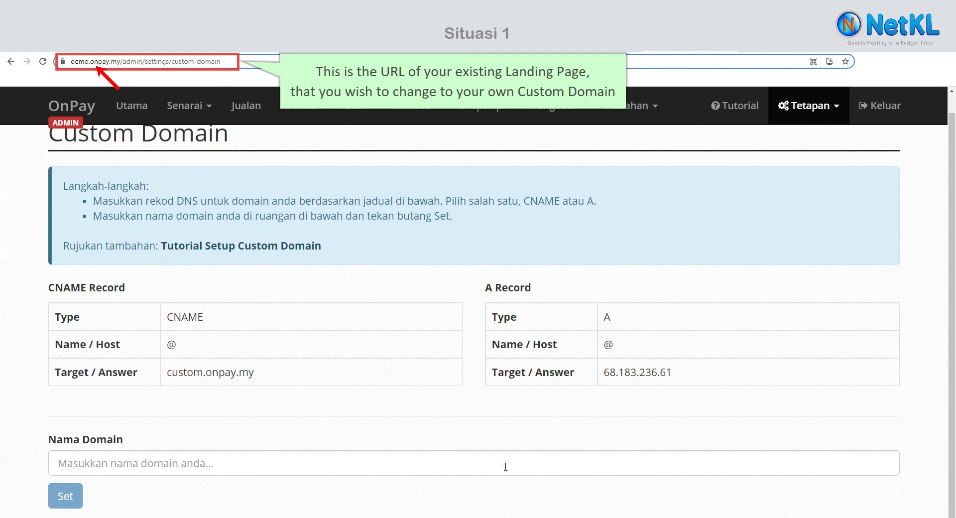
# Enter keretaelektrik.com as Nama Domain, apply it, and select the store's new address.
pyautogui.click(399, 462)
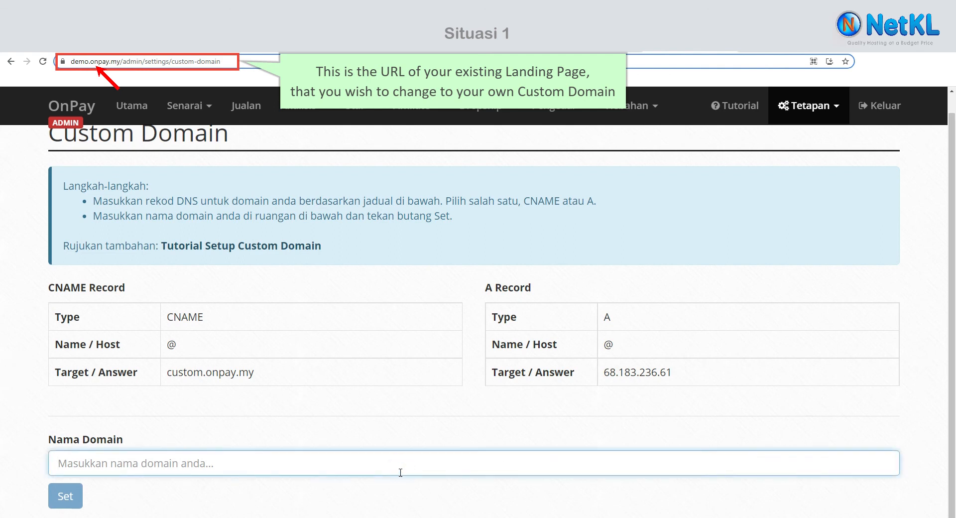
pyautogui.write('keretaelektrik.')
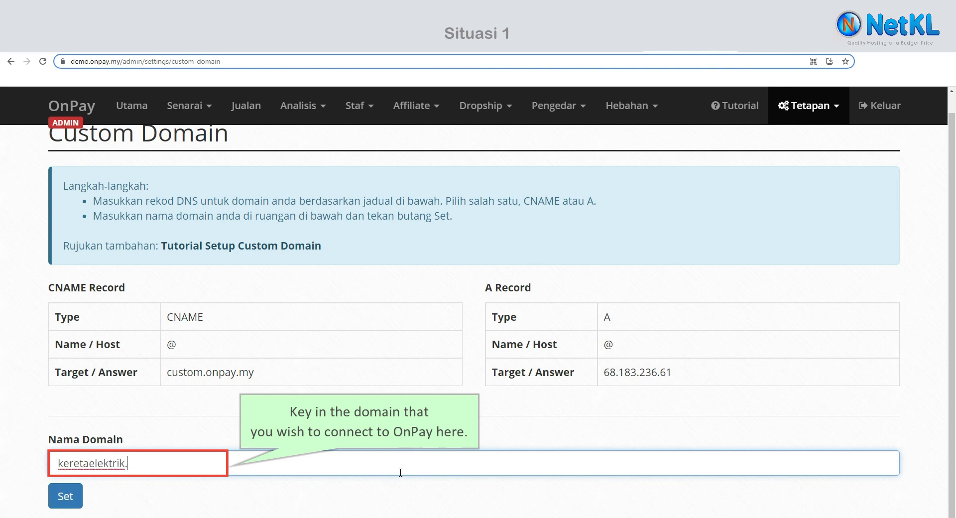
pyautogui.write('com')
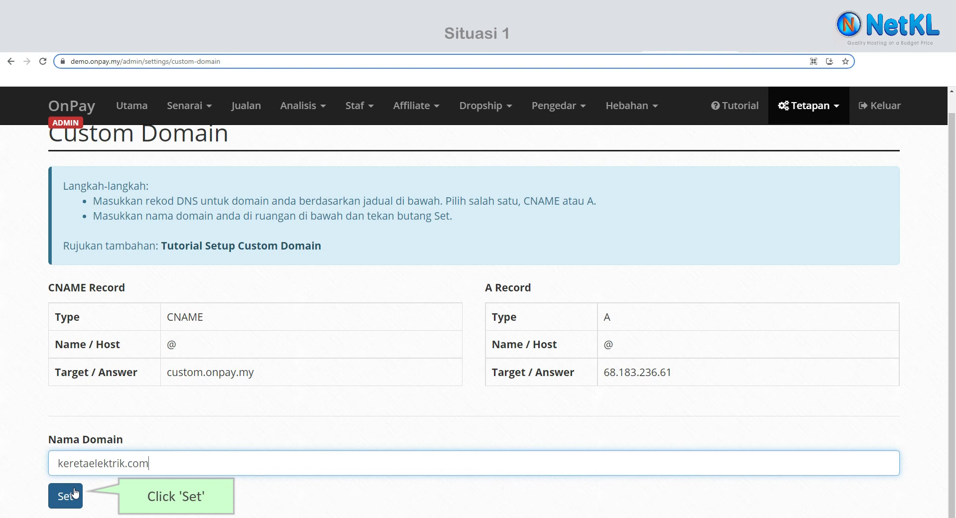
pyautogui.click(66, 496)
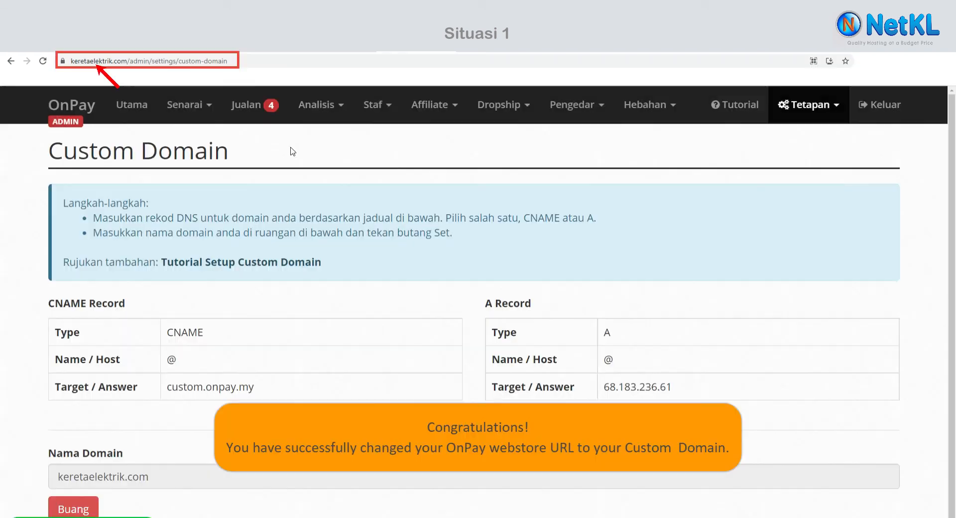
pyautogui.moveTo(276, 66)
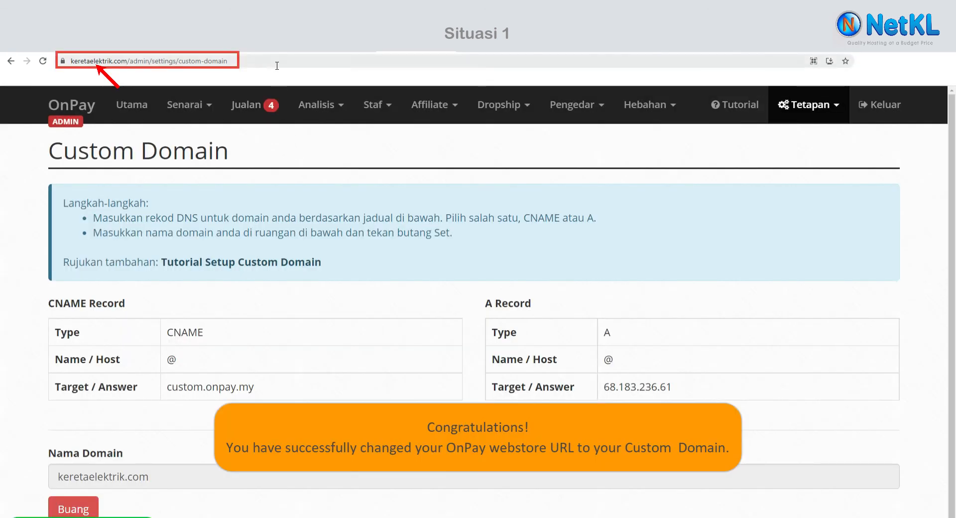
pyautogui.click(147, 61)
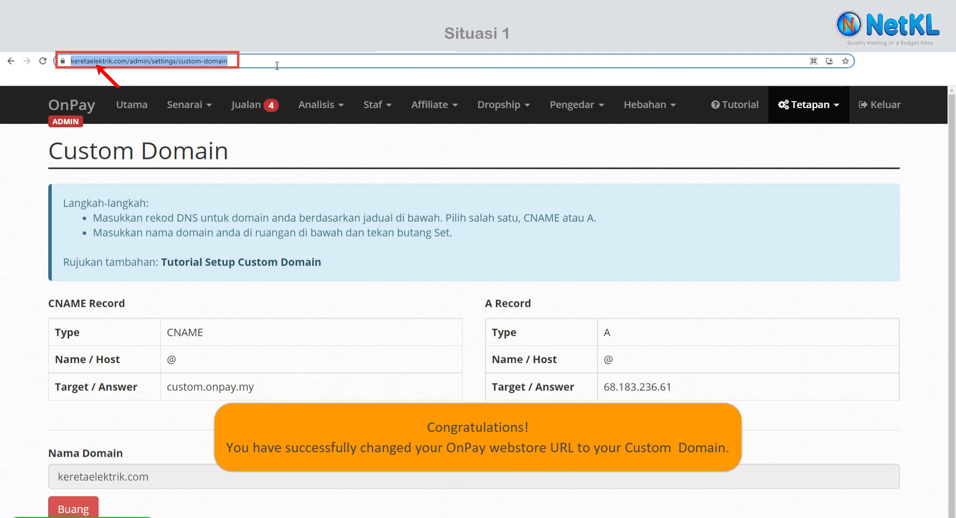